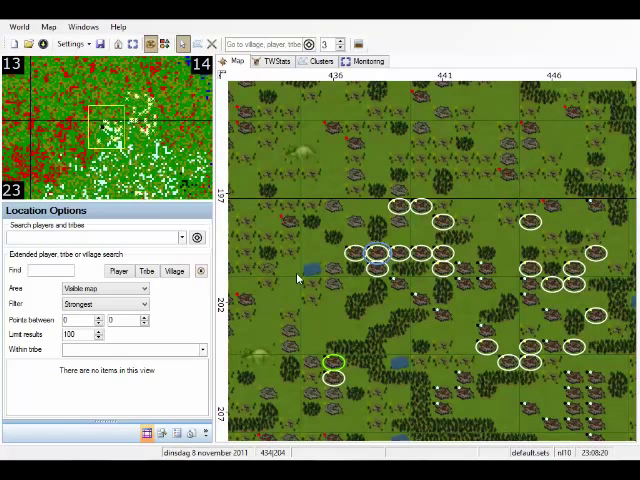
Show the World menu with its active-player and server-time options.
left_click(18, 26)
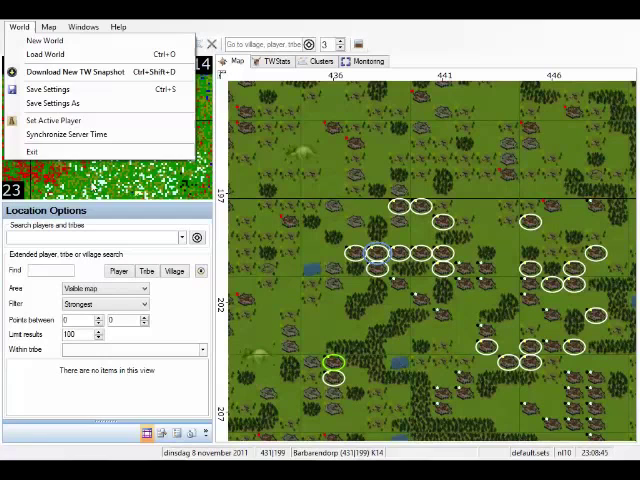
Run Synchronize Server Time and confirm the few-second clock adjustment with OK.
left_click(68, 132)
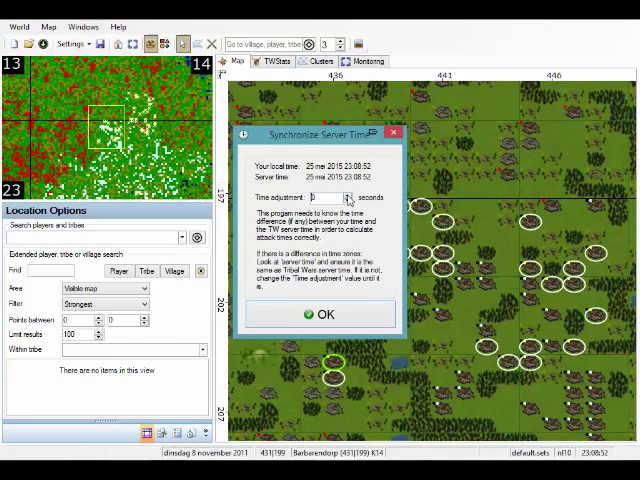
left_click(318, 314)
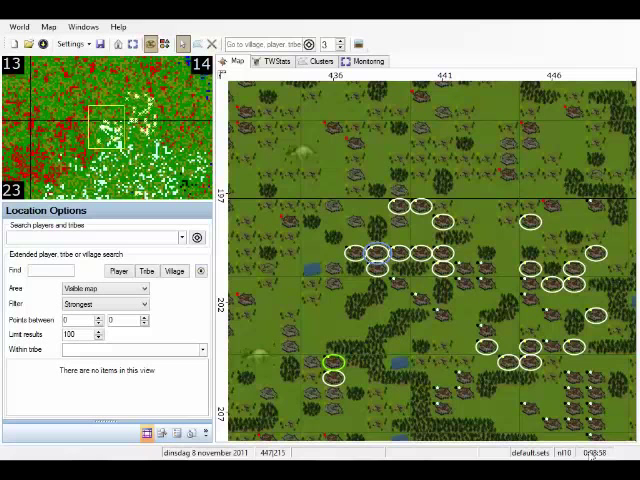